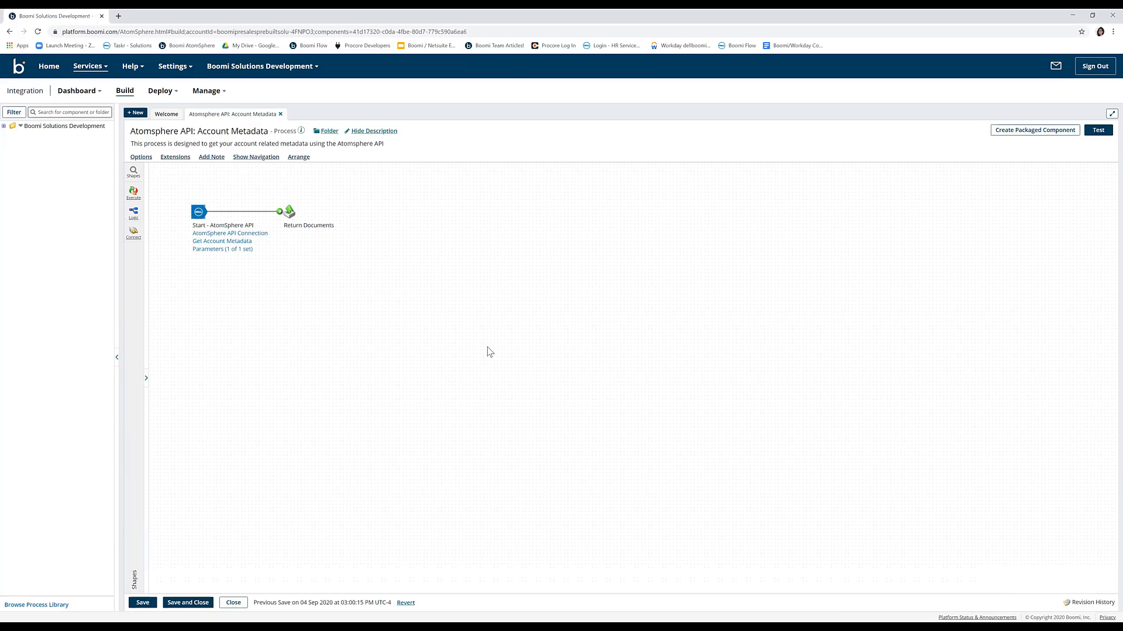
mouse_move(291, 261)
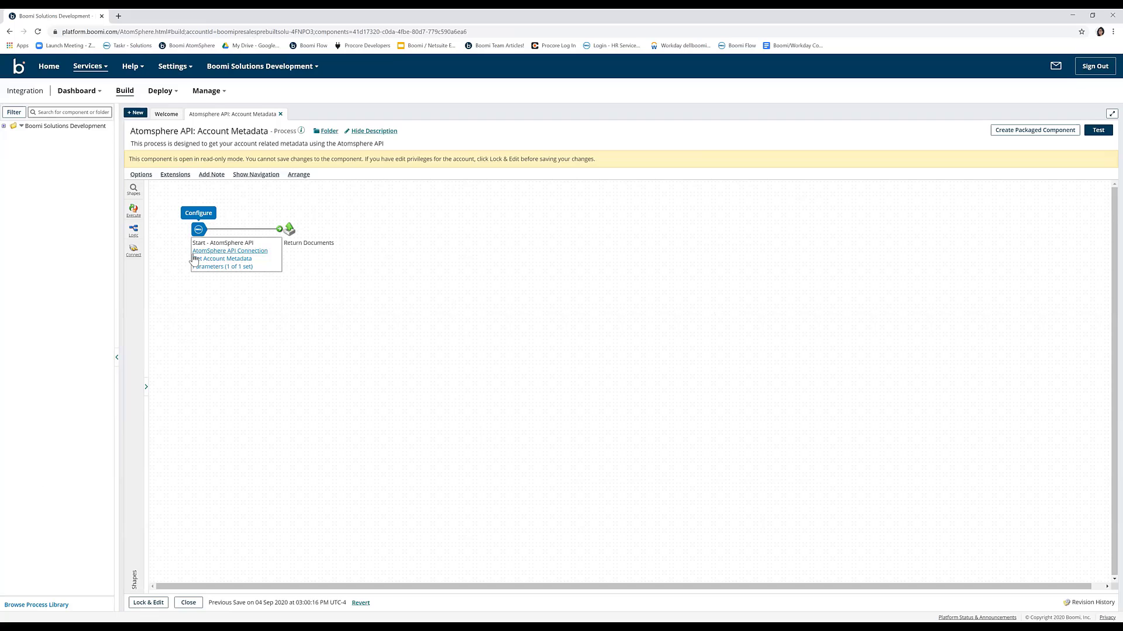
mouse_move(984, 284)
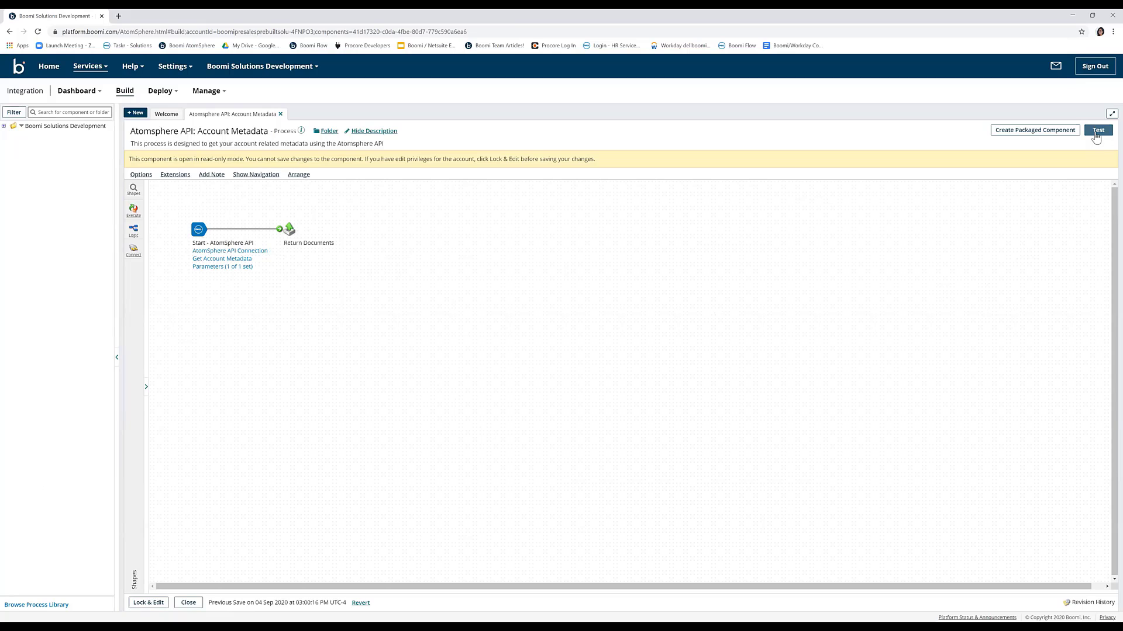
Start a test run and select Test Atom Cloud as the Atom
left_click(1098, 130)
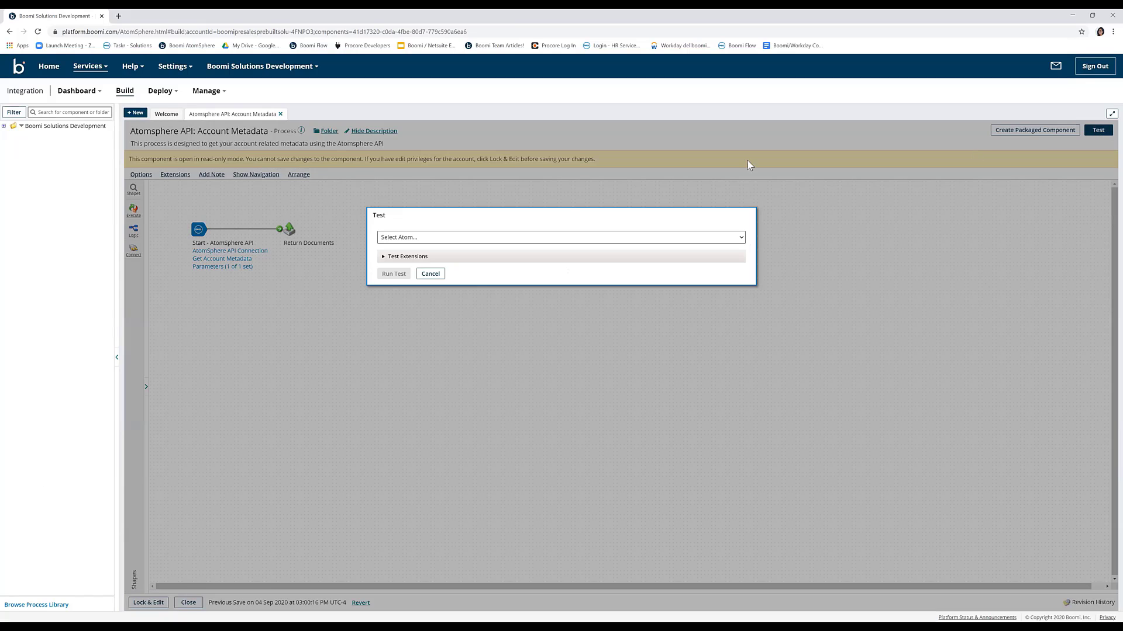
left_click(561, 237)
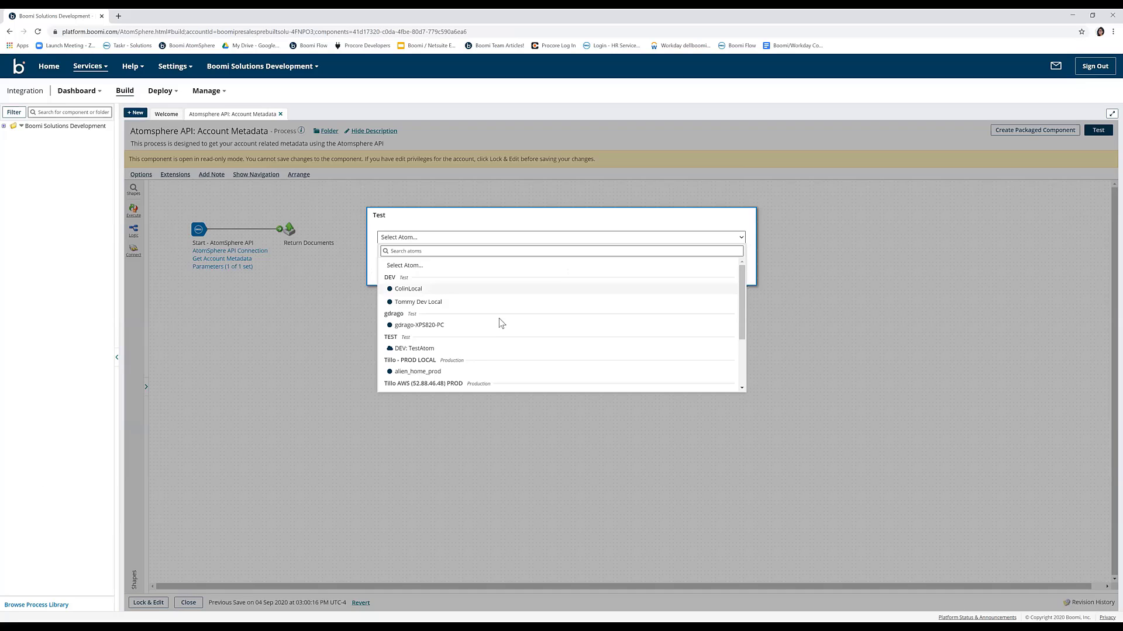
scroll("down", 3)
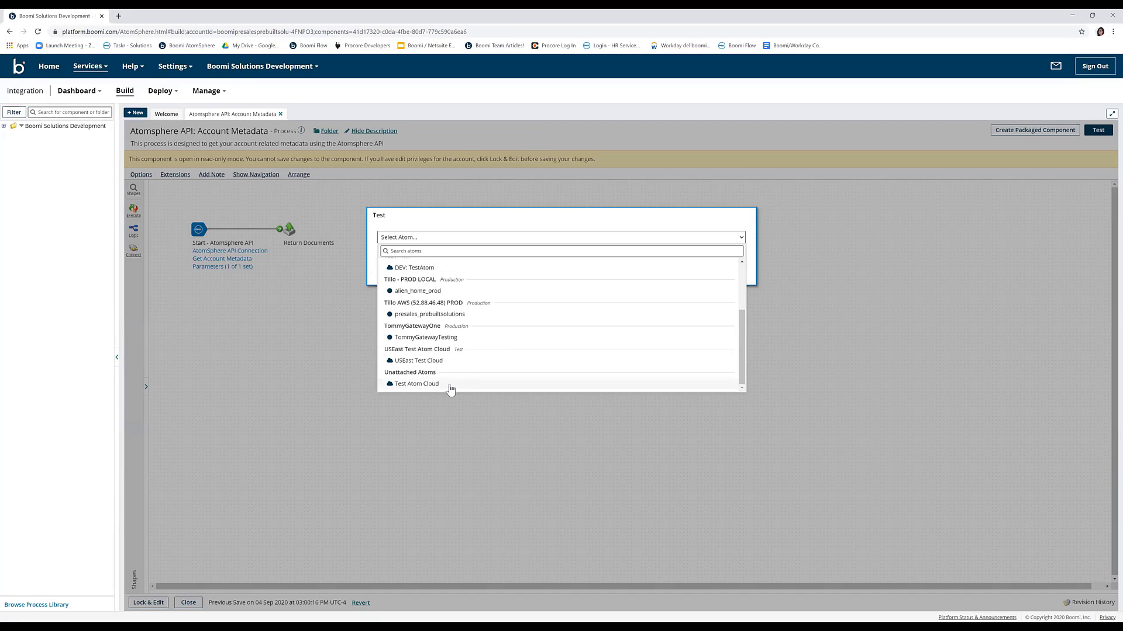
left_click(416, 384)
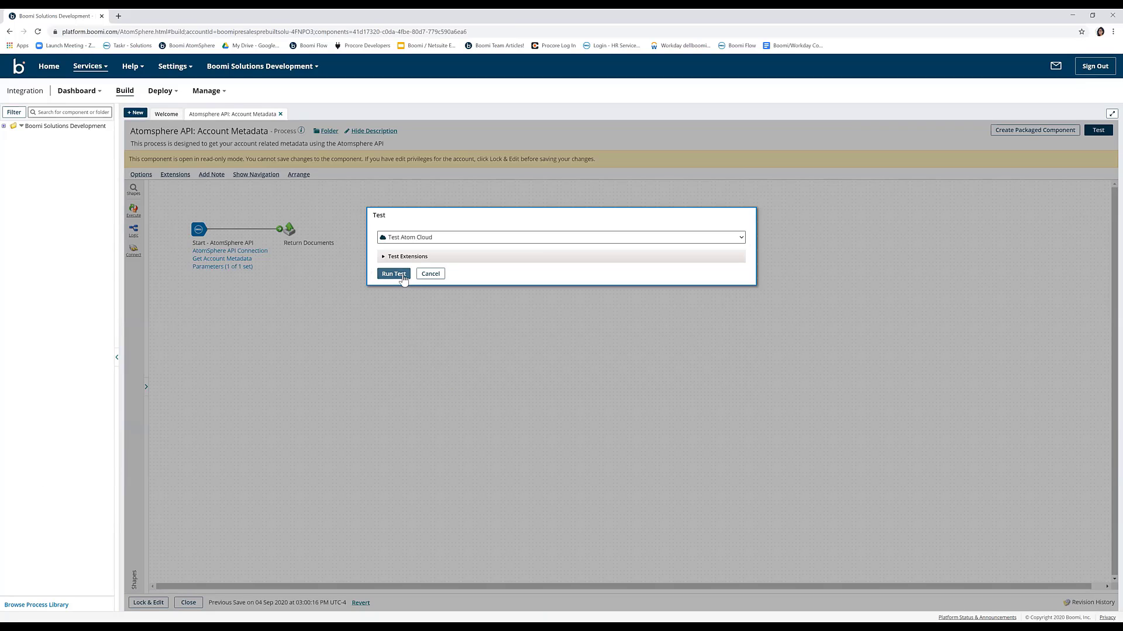
Run the Account Metadata process test on Test Atom Cloud
left_click(393, 274)
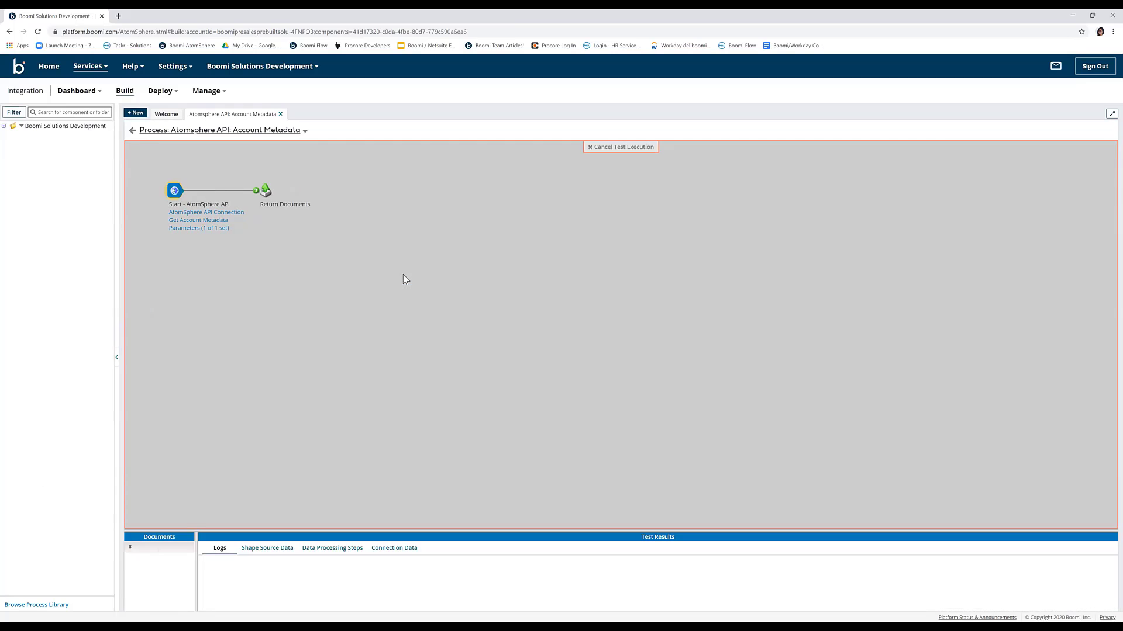
mouse_move(179, 261)
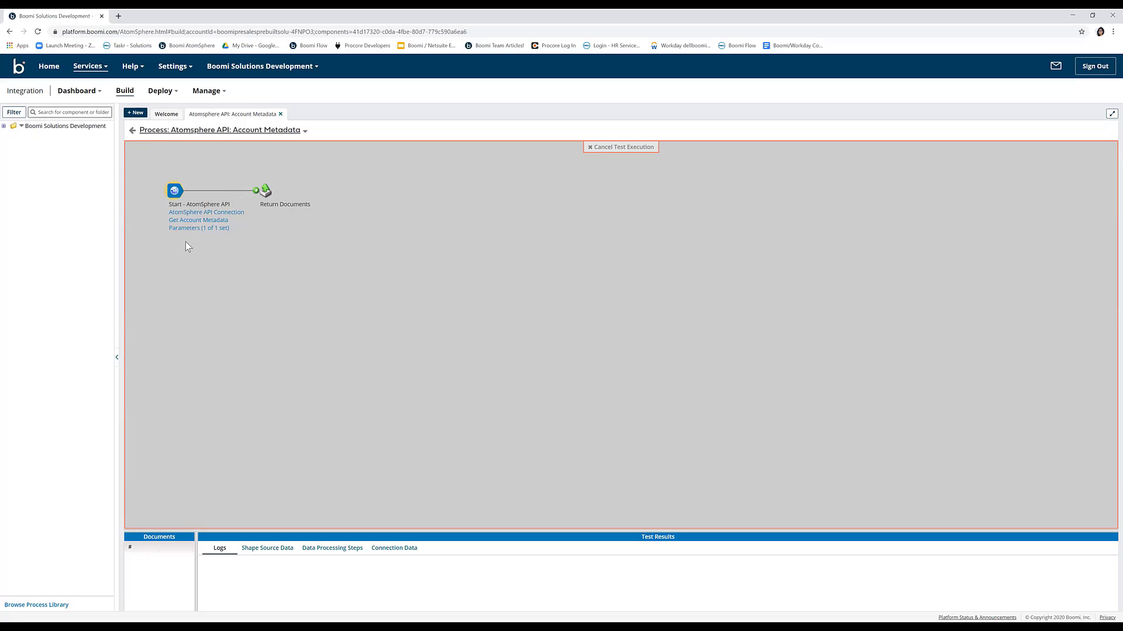
mouse_move(266, 233)
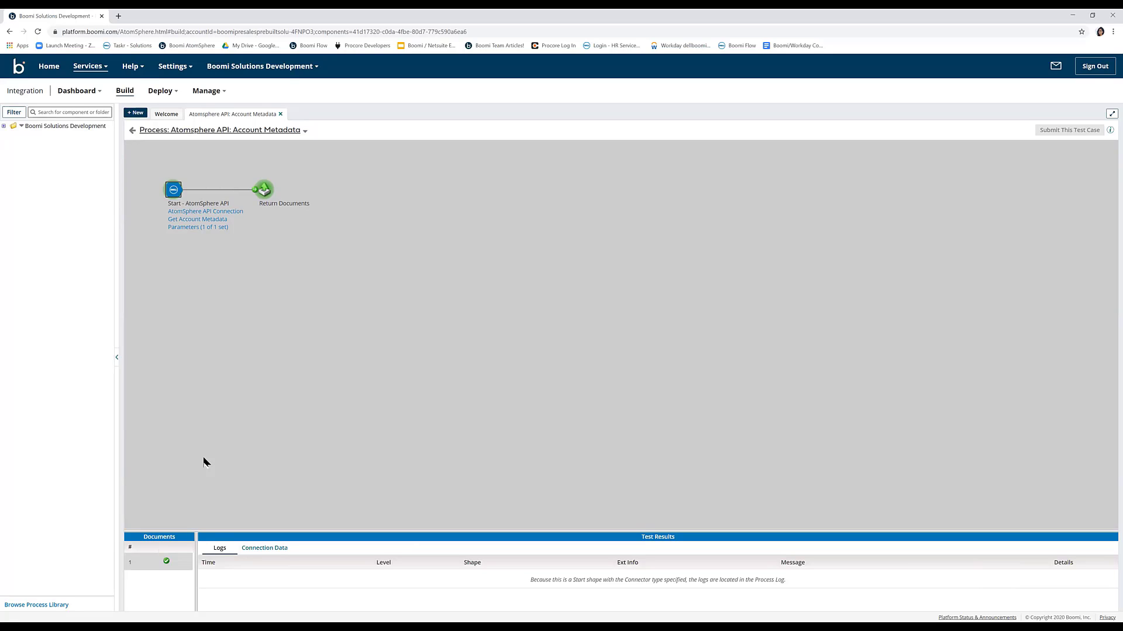
mouse_move(201, 276)
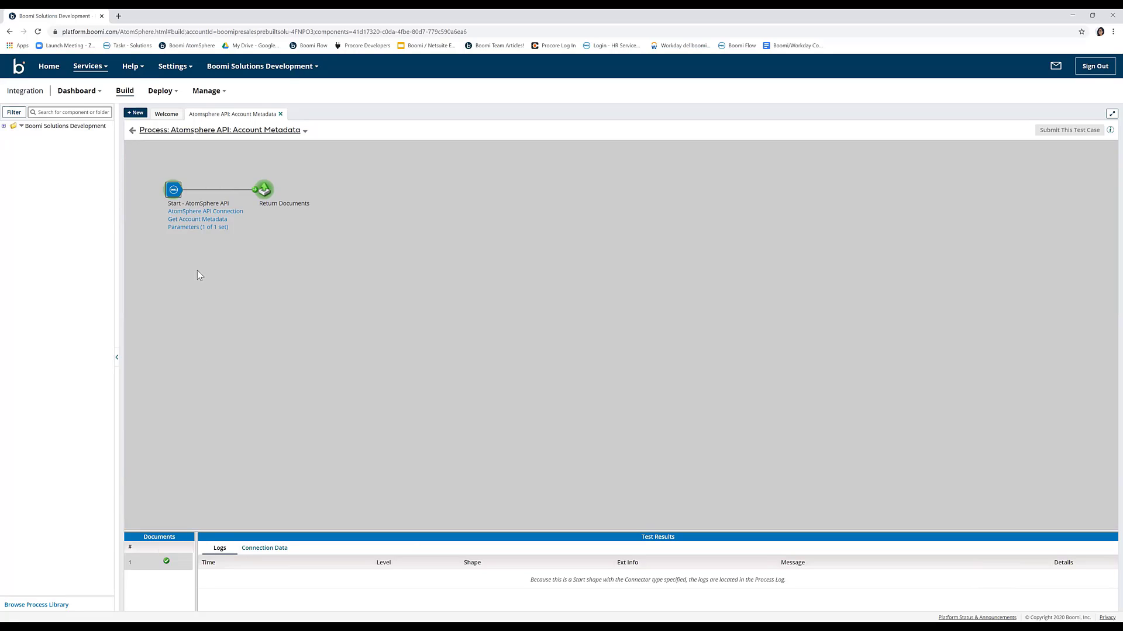
mouse_move(266, 247)
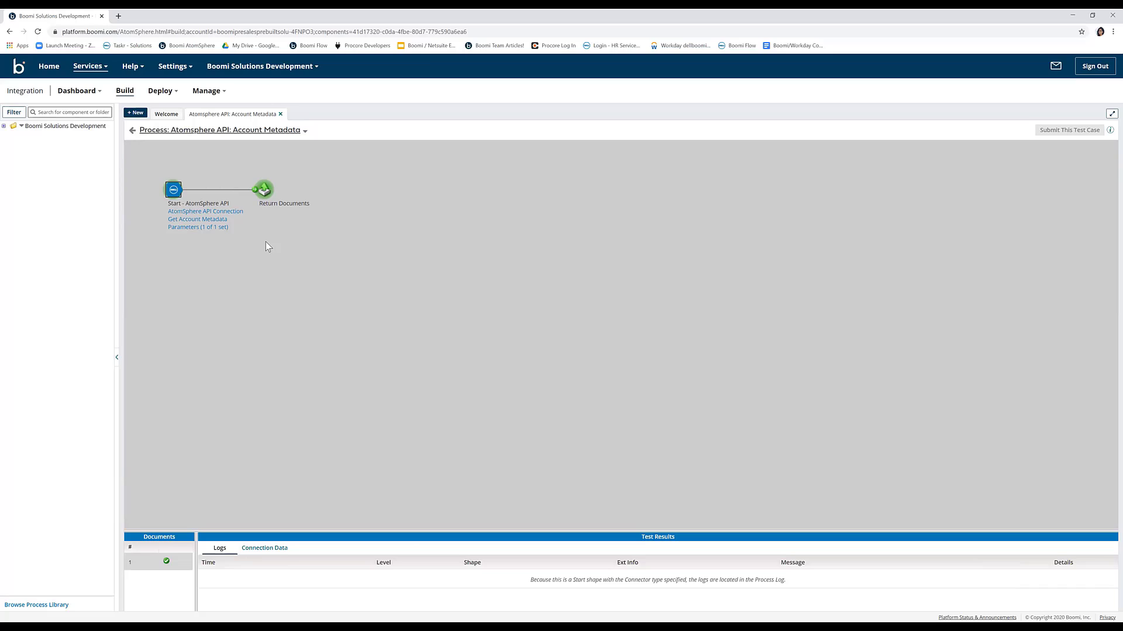
mouse_move(211, 248)
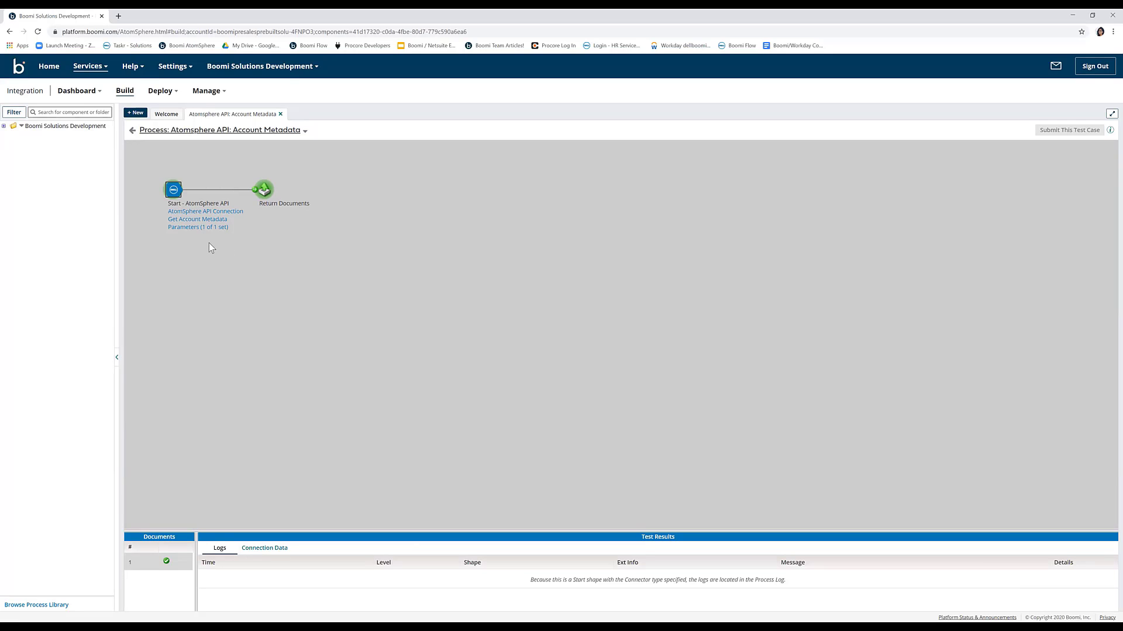
mouse_move(194, 218)
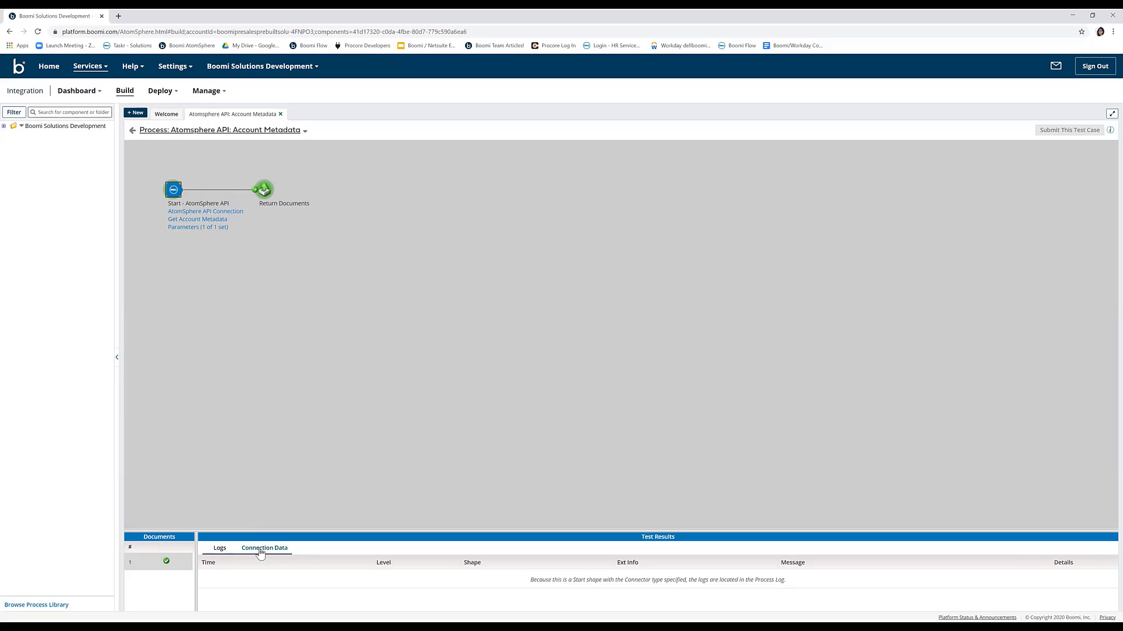
View the active account metadata document from the test's Connection Data, then close it
left_click(264, 548)
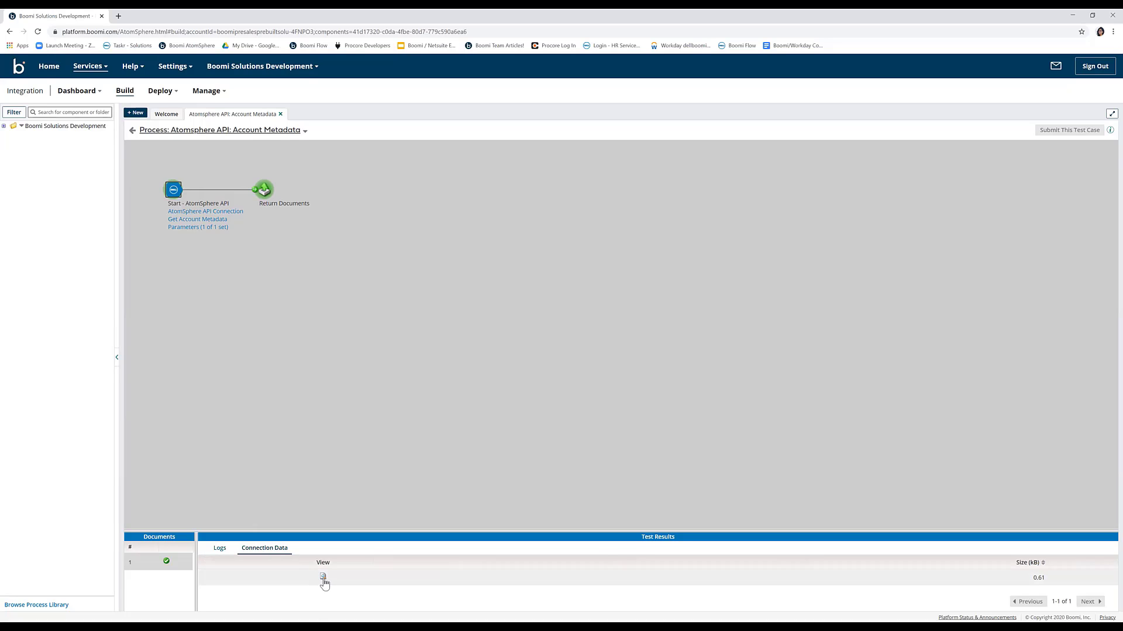
left_click(322, 578)
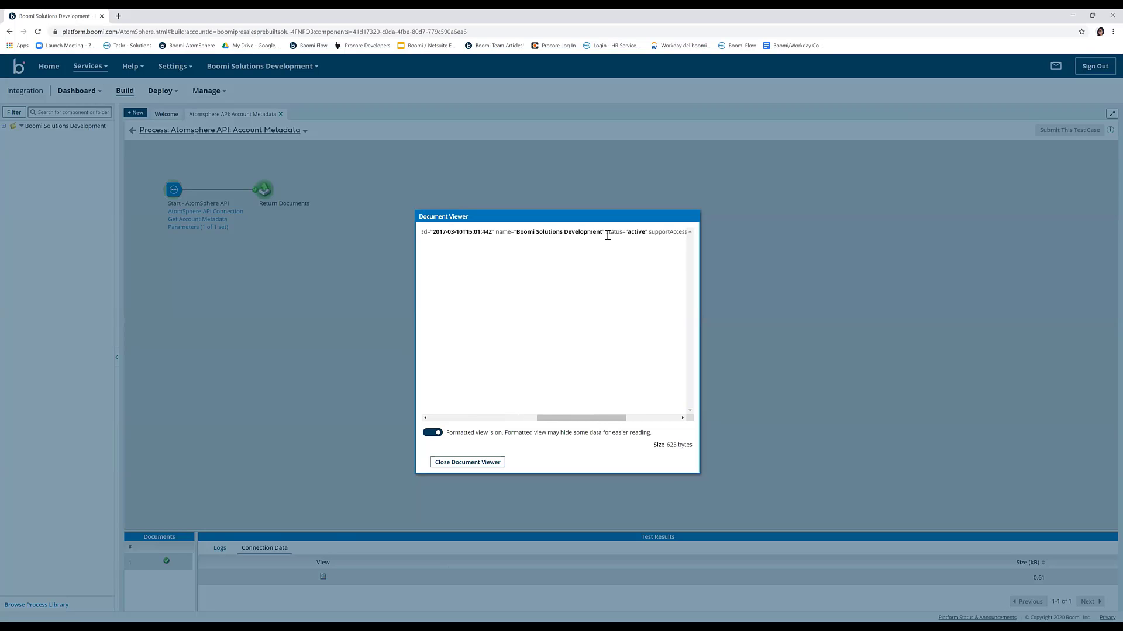
scroll("right", 3)
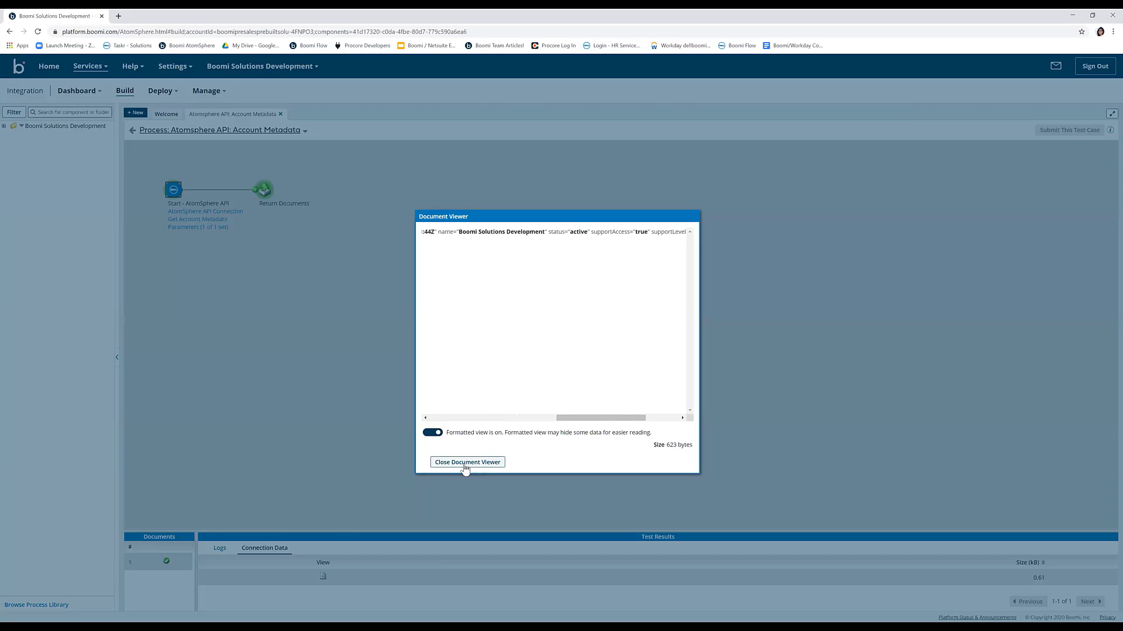
left_click(466, 462)
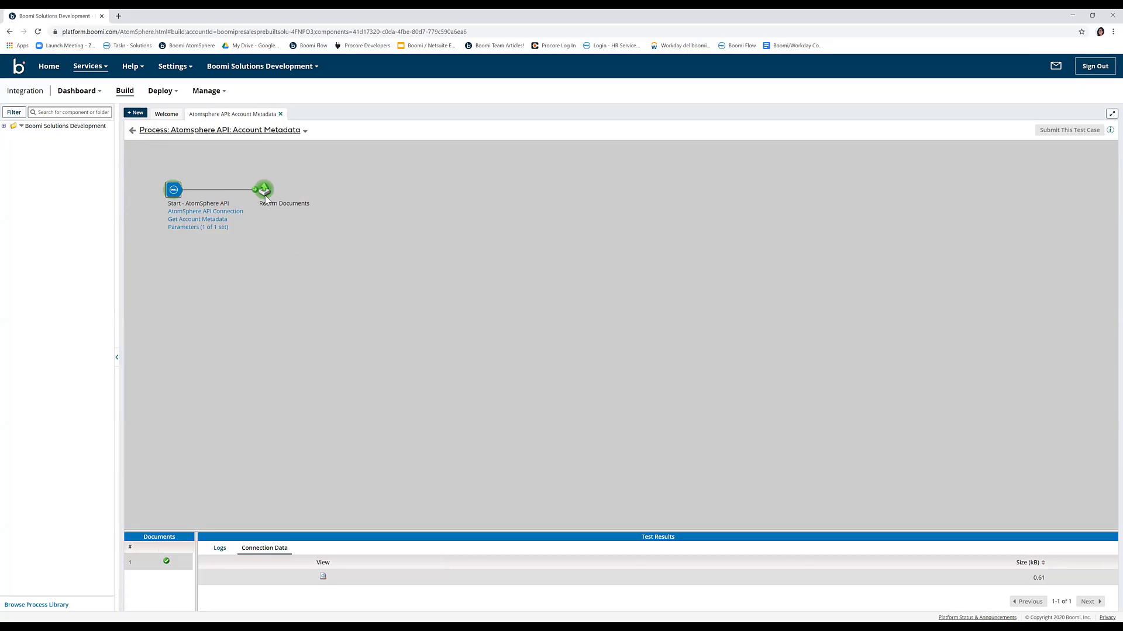
Open the Return Documents shape's source data document, review it, then close the viewer
left_click(219, 548)
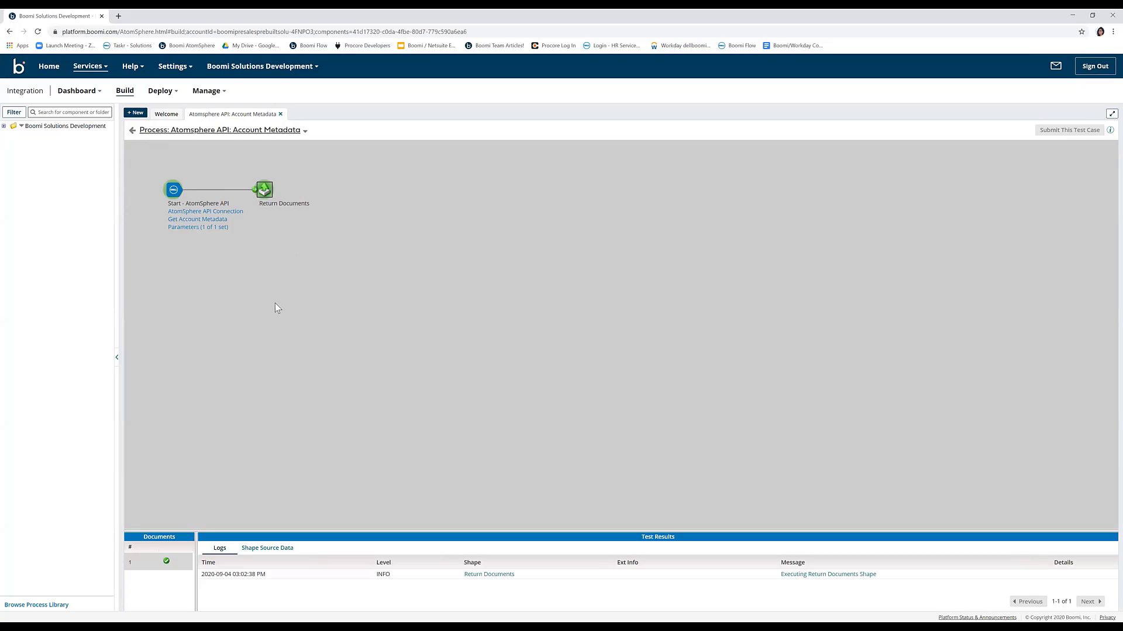
mouse_move(239, 449)
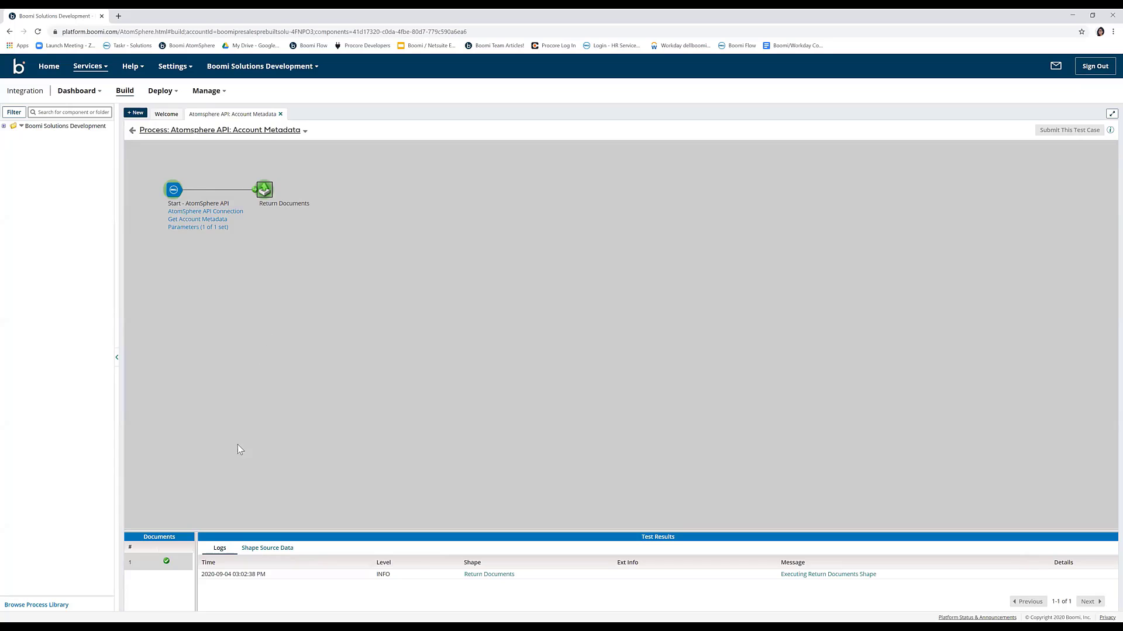
left_click(267, 548)
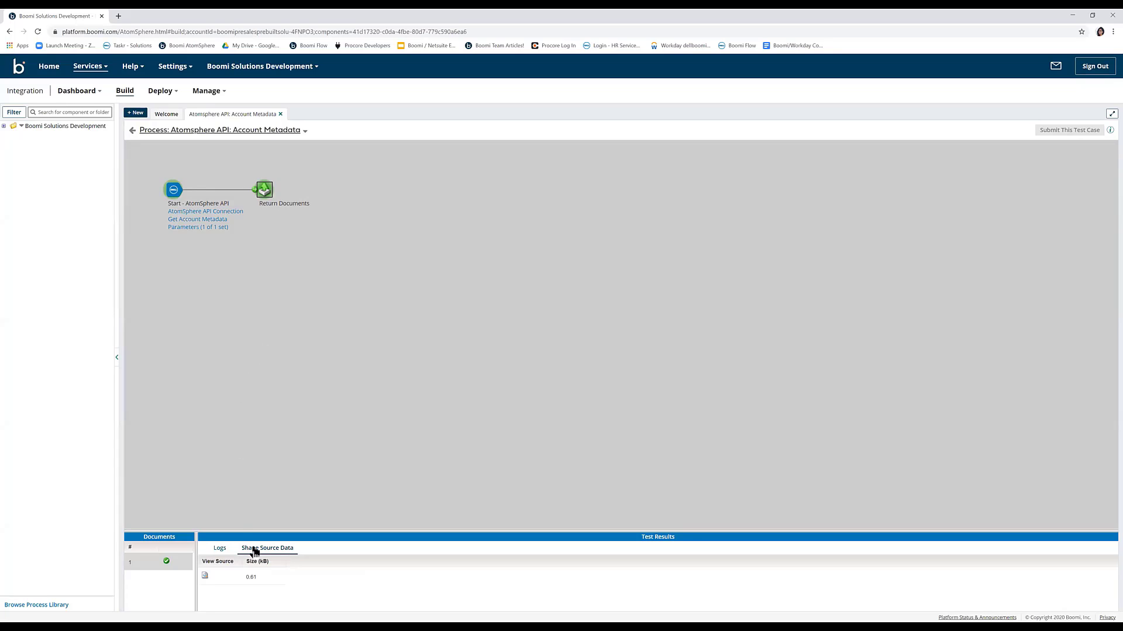
left_click(204, 577)
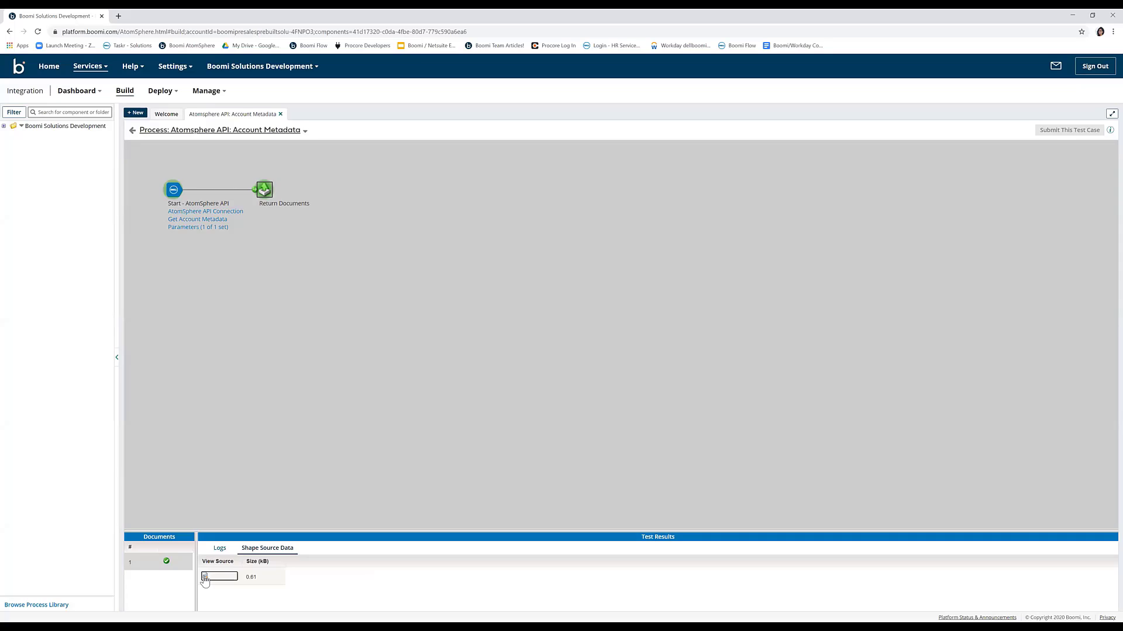
left_click(205, 577)
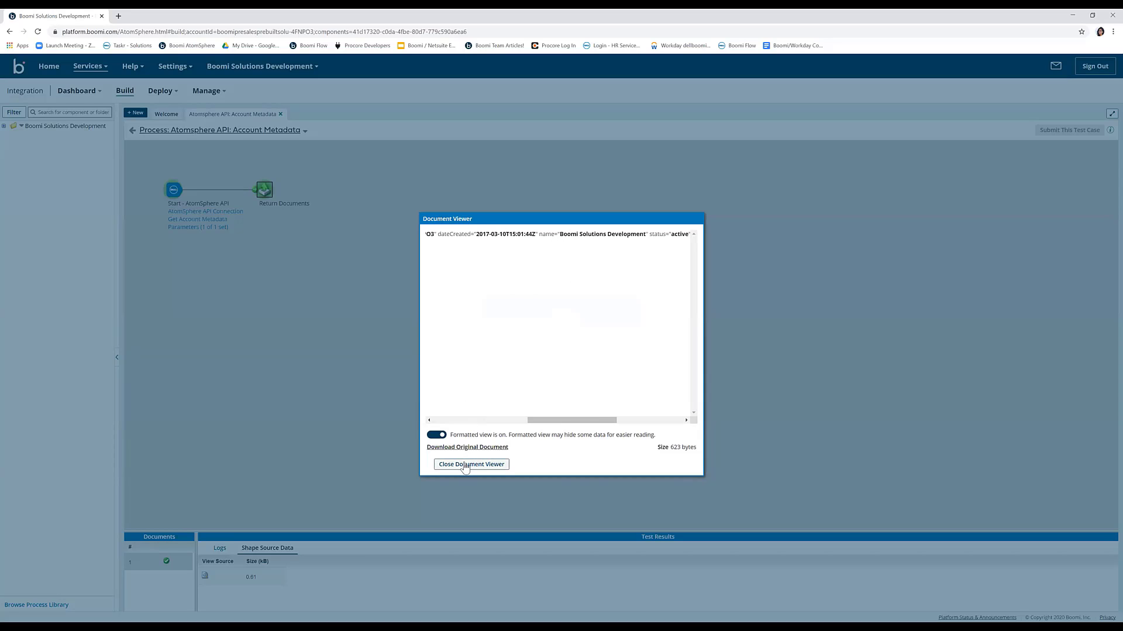
left_click(471, 464)
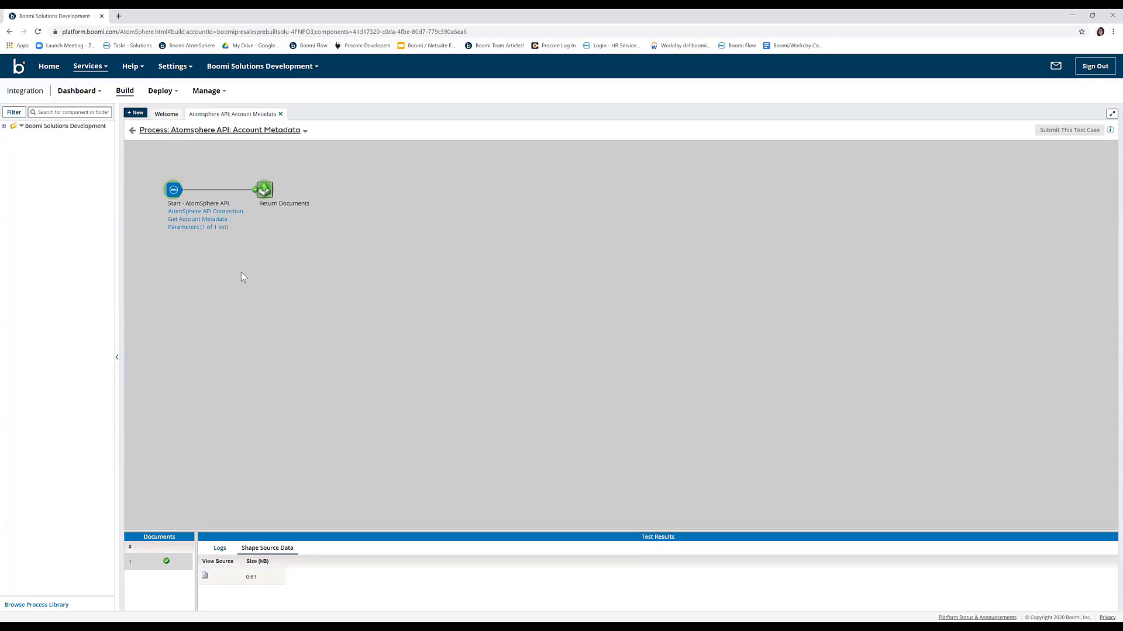
mouse_move(218, 503)
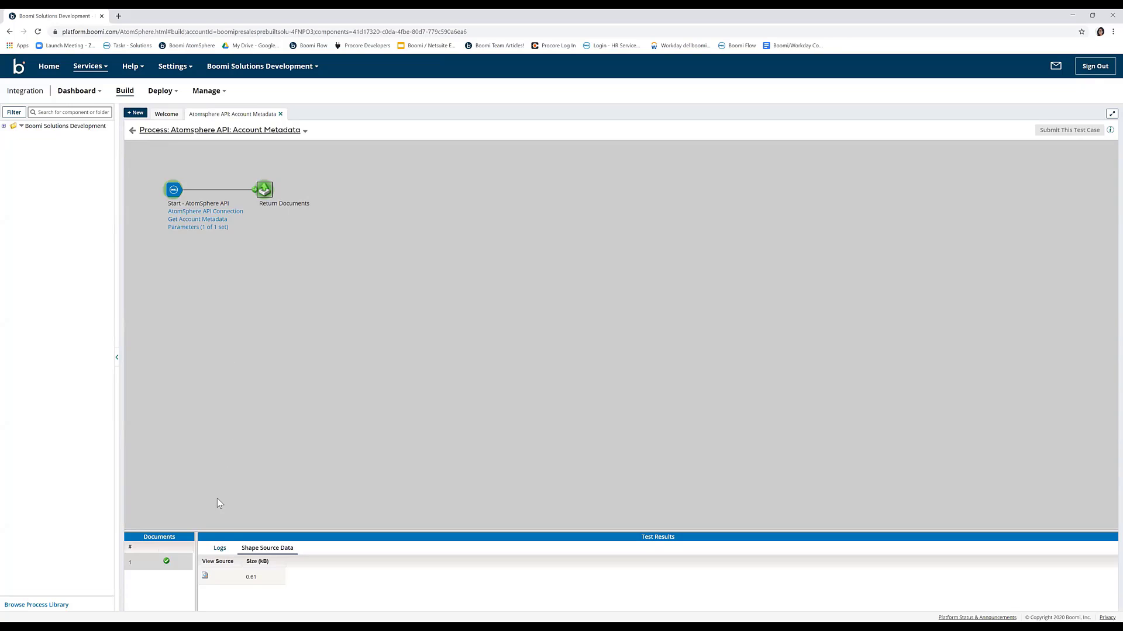